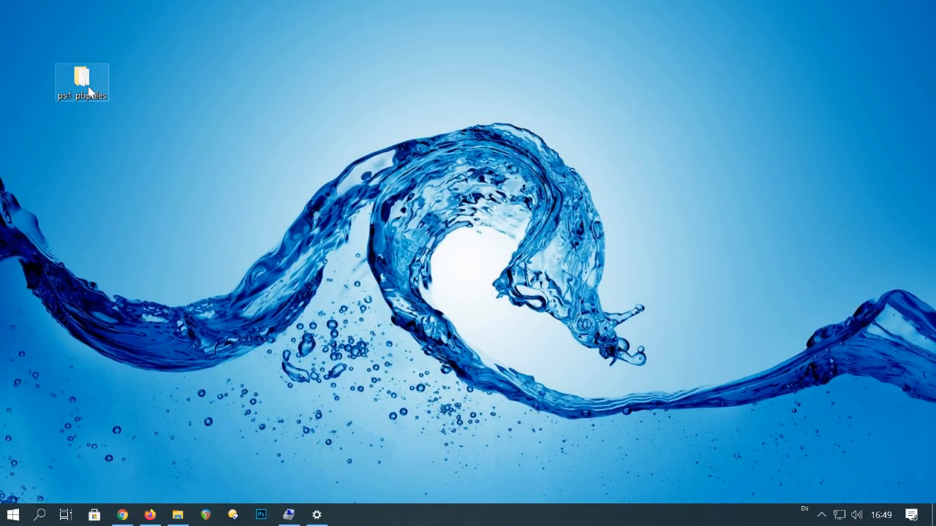
Step: Create a new desktop folder named psx2psp
double_click(80, 76)
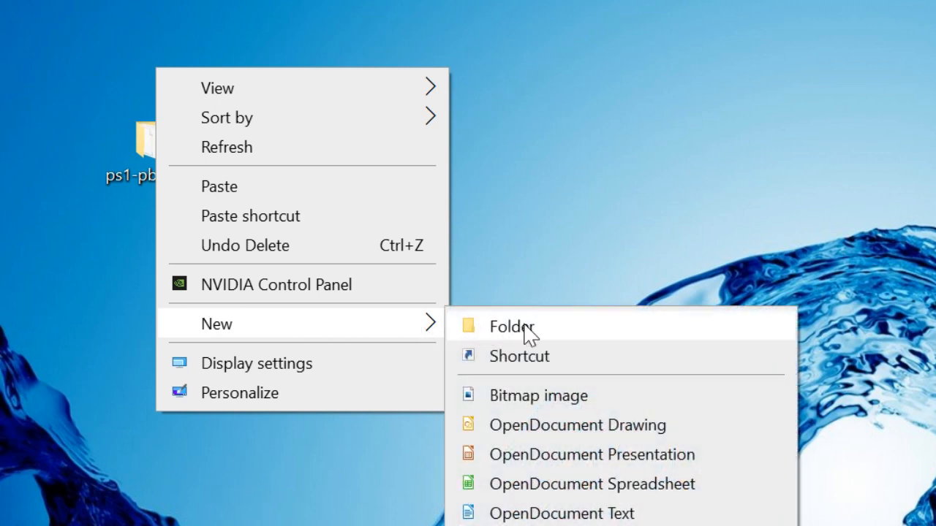
click(511, 326)
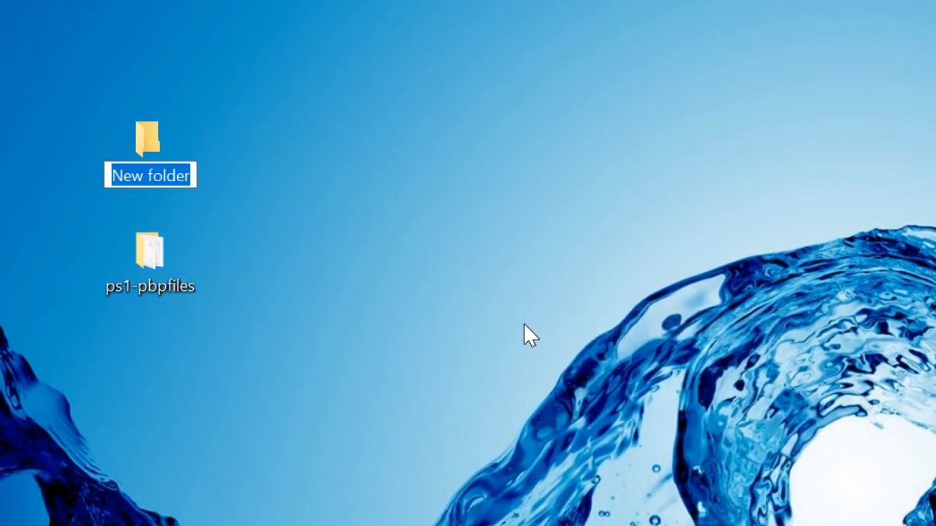
text(psx2psp)
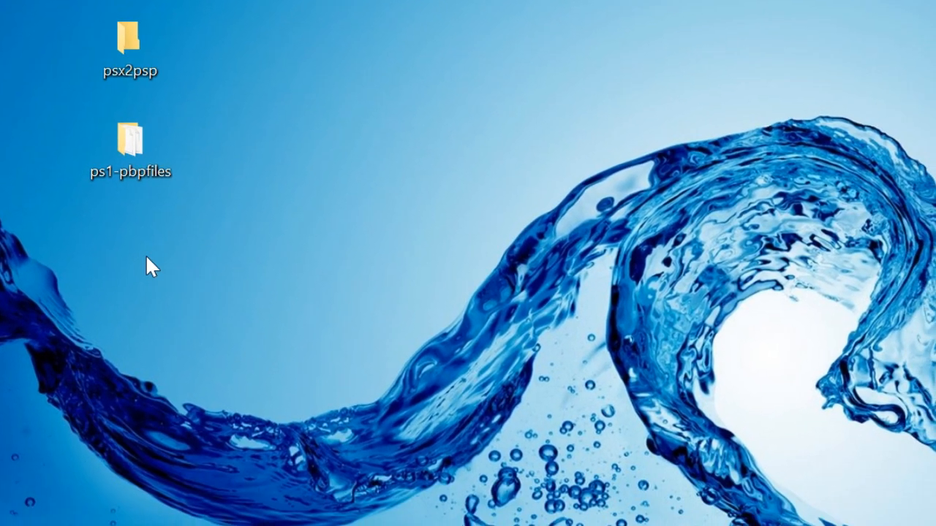
Step: Create a second desktop folder named ps-extract
right_click(150, 267)
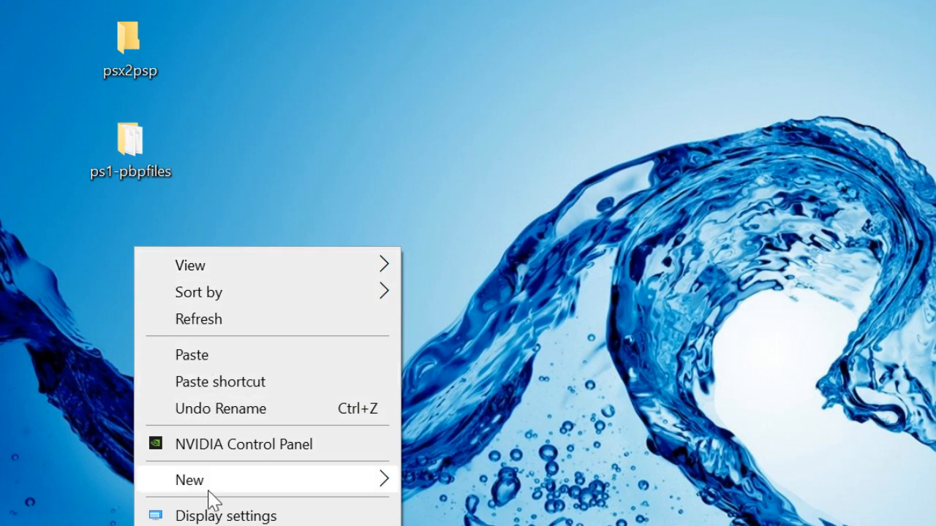
click(188, 480)
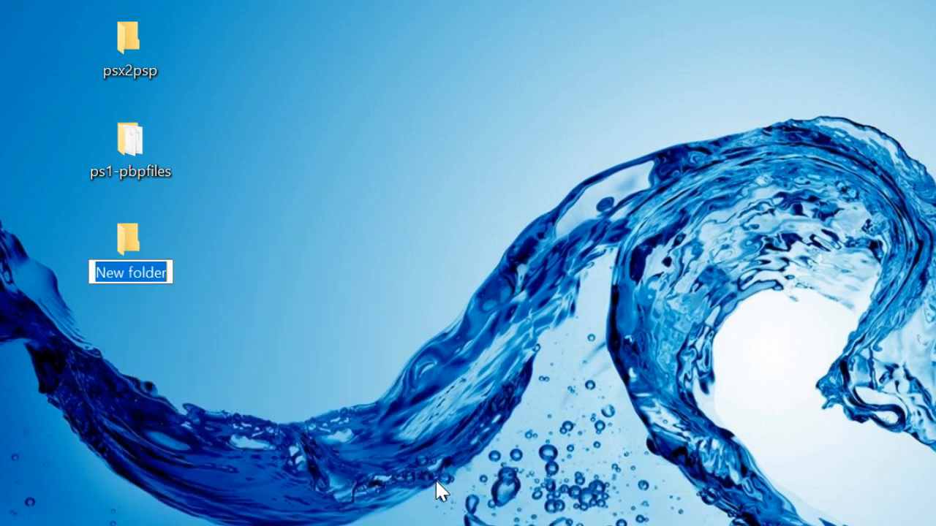
text(ps-extrac)
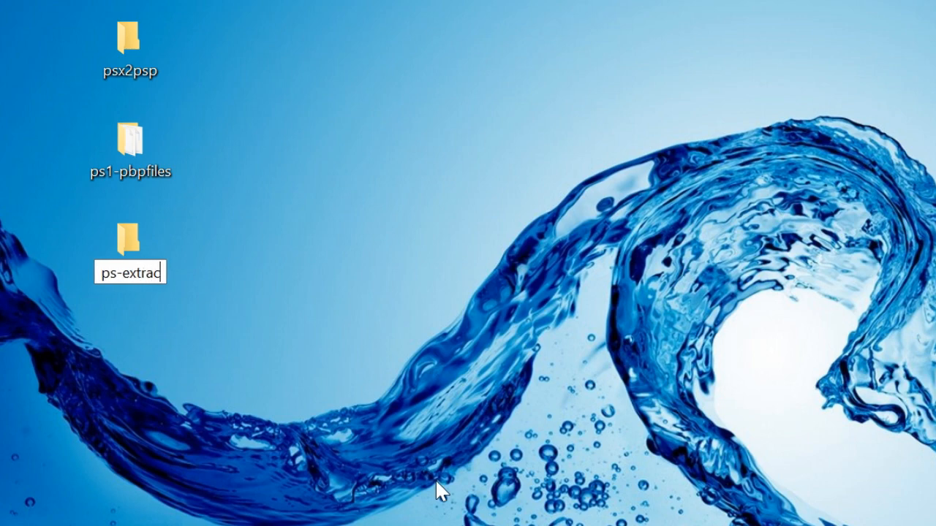
key(Enter)
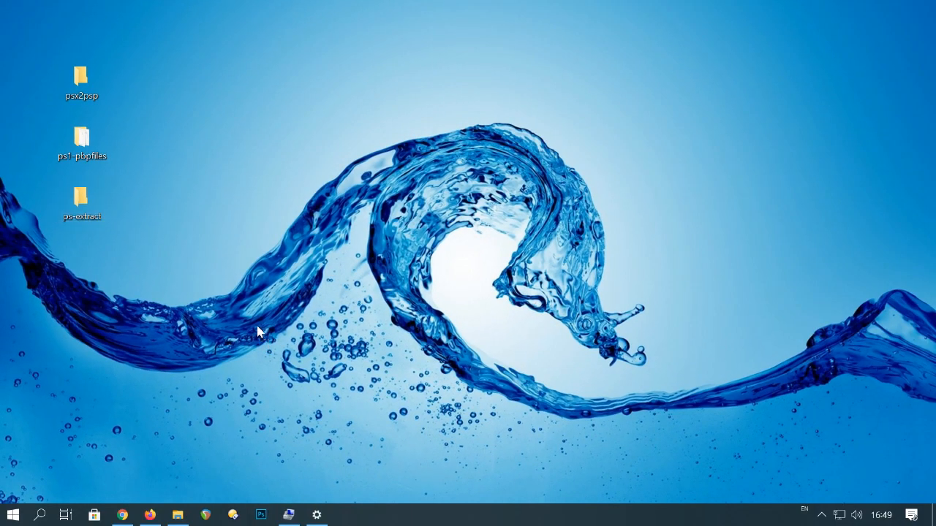
Step: Download PSX2PSP 1.4.2 from GBAtemp and hand the zip to WinRAR
click(149, 514)
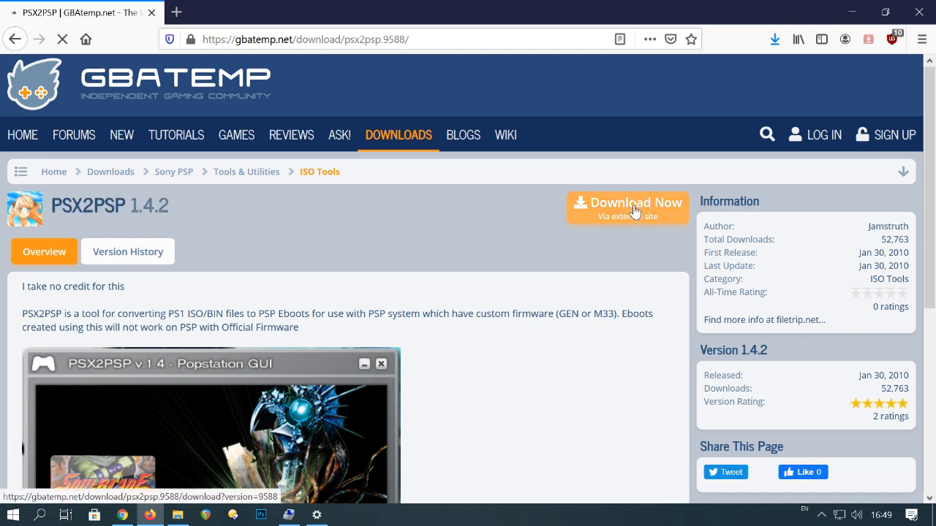
click(634, 207)
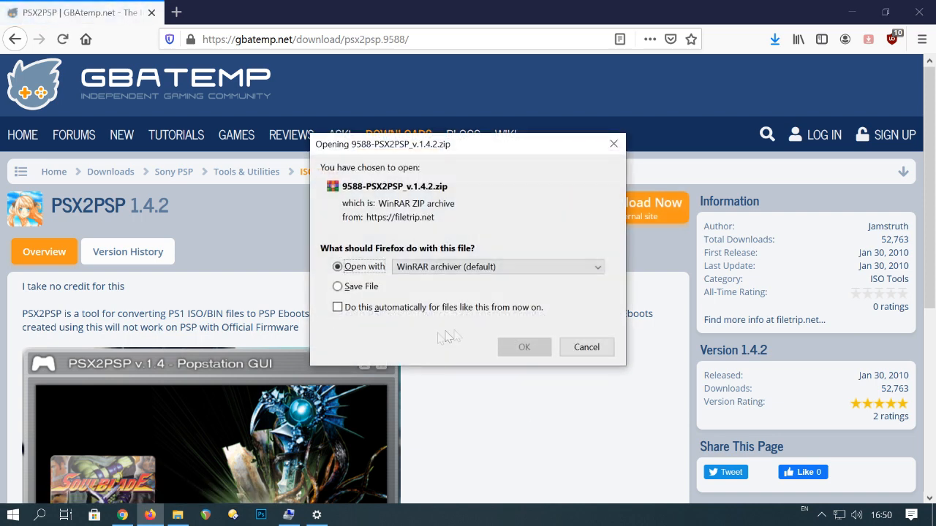
click(524, 347)
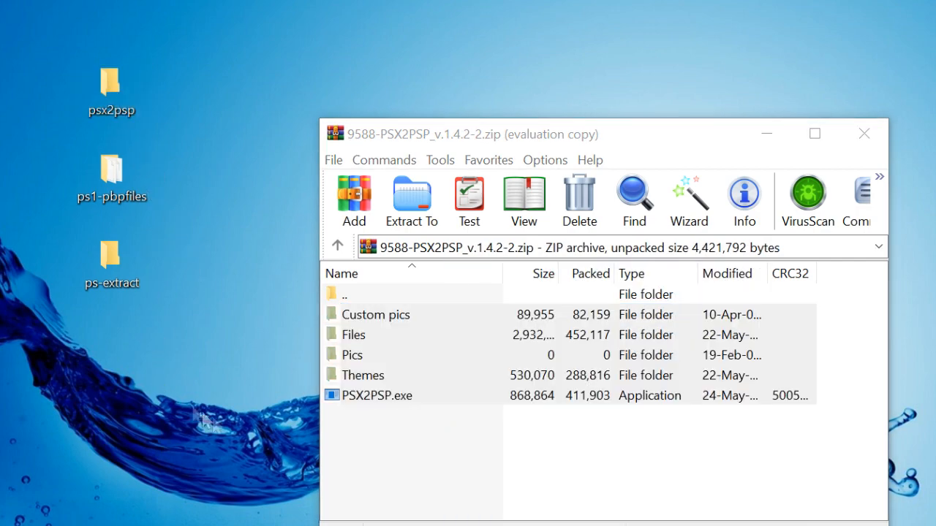
Step: Finish extraction, leave WinRAR and view the psx2psp folder contents
click(863, 135)
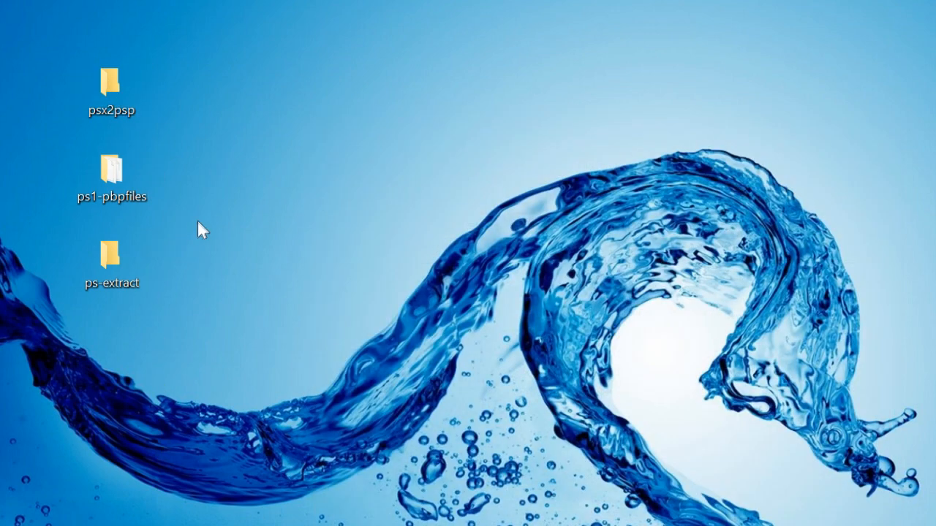
click(113, 88)
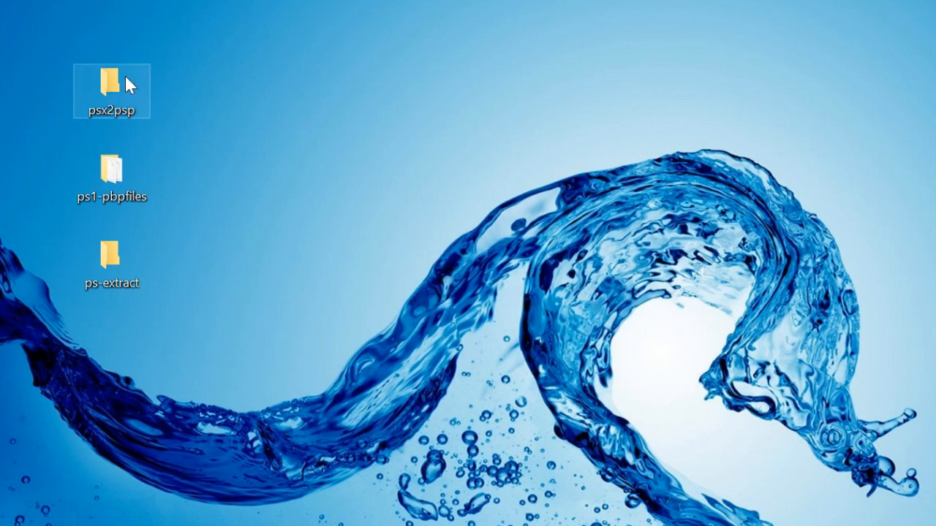
double_click(111, 82)
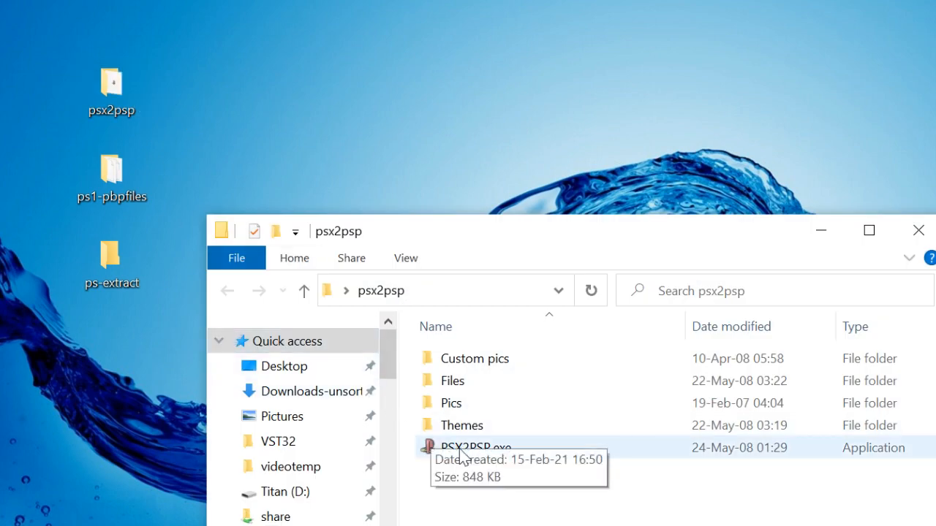
Step: Launch PSX2PSP.exe once in Clasic mode to generate the mode shortcuts, then close it
double_click(464, 447)
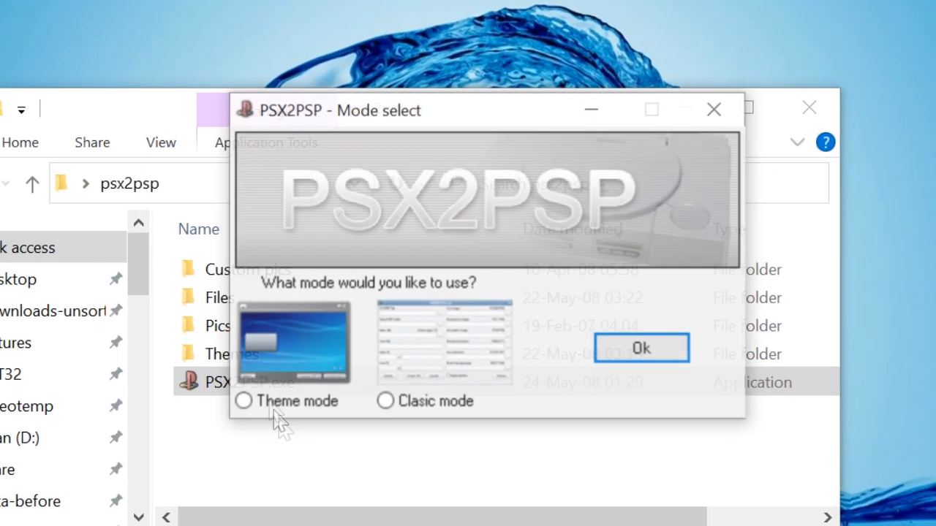
click(383, 402)
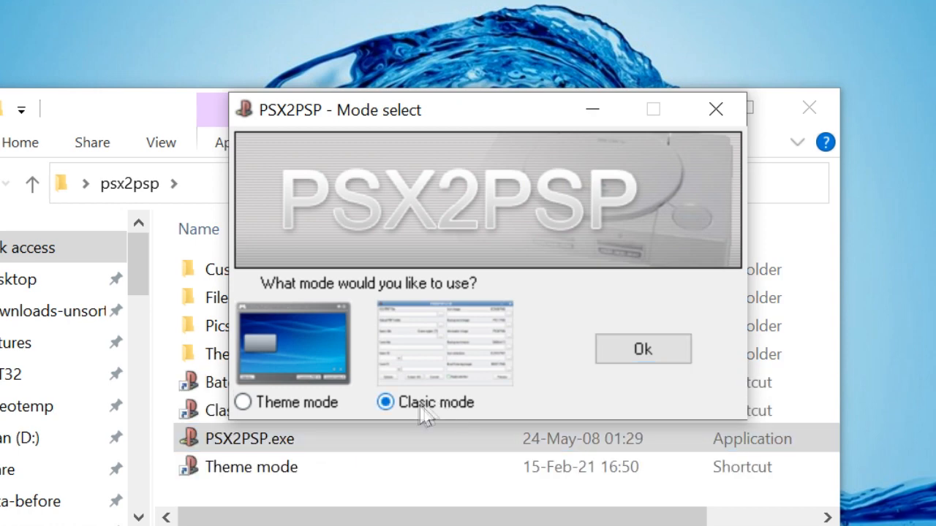
click(641, 350)
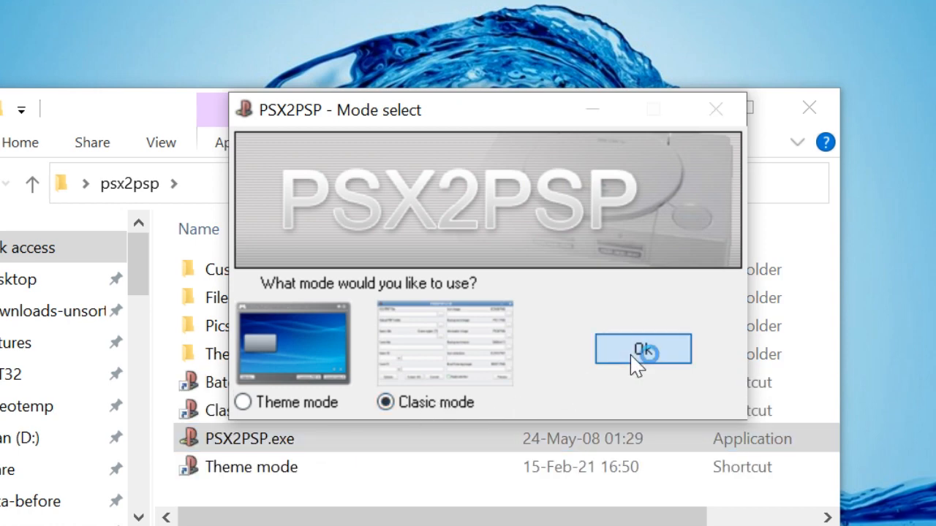
click(642, 349)
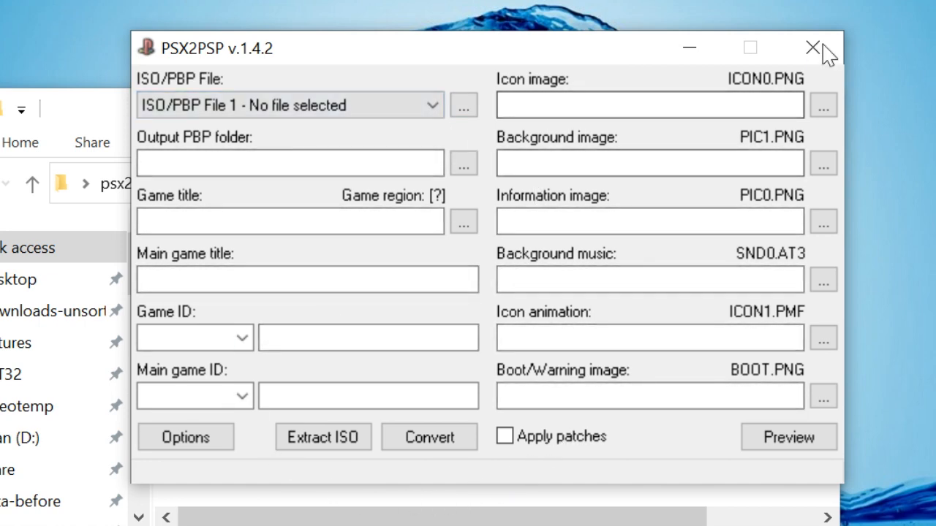
click(809, 45)
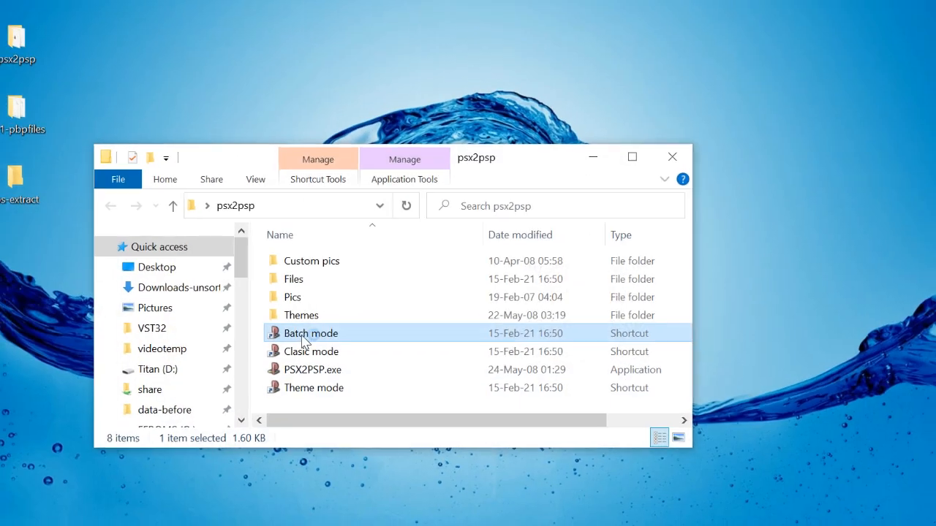
Step: Start Batch mode and save the Common option to store the toc as a CUE file
double_click(310, 333)
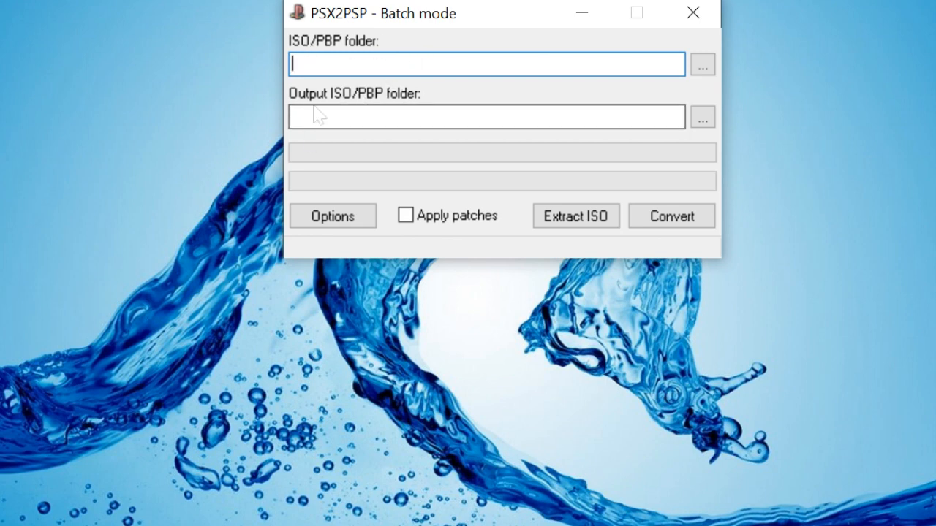
click(331, 216)
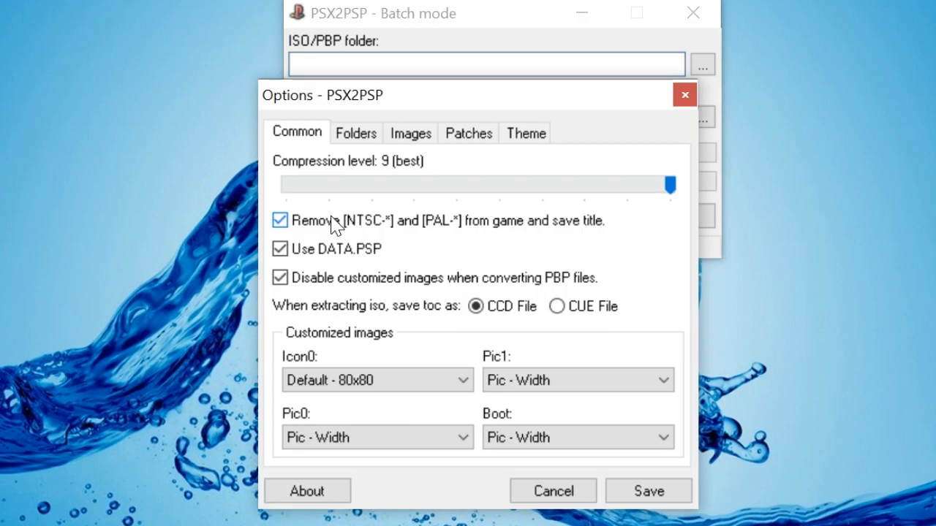
mouse_move(377, 237)
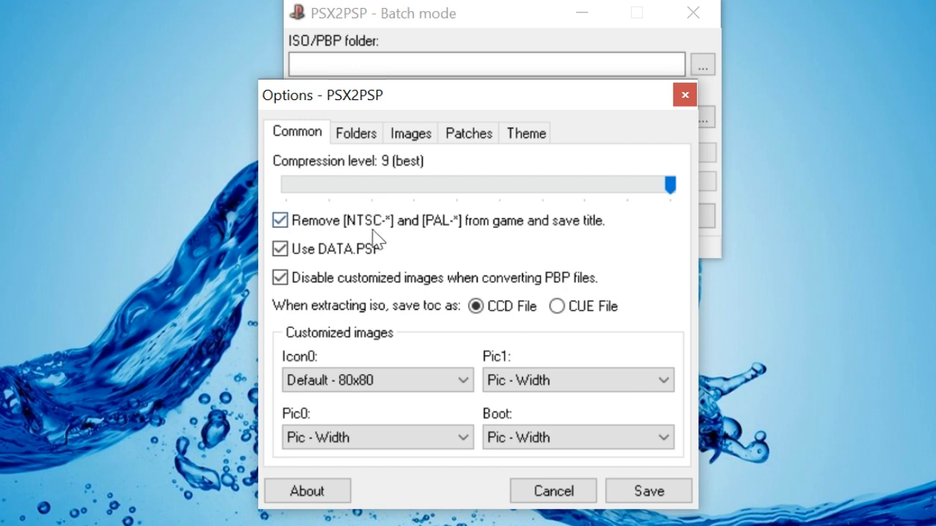
click(555, 307)
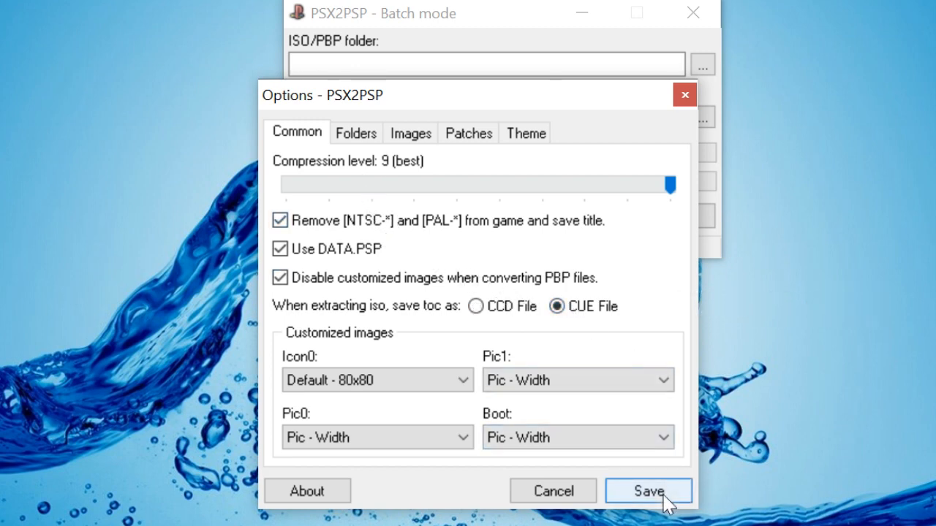
click(648, 491)
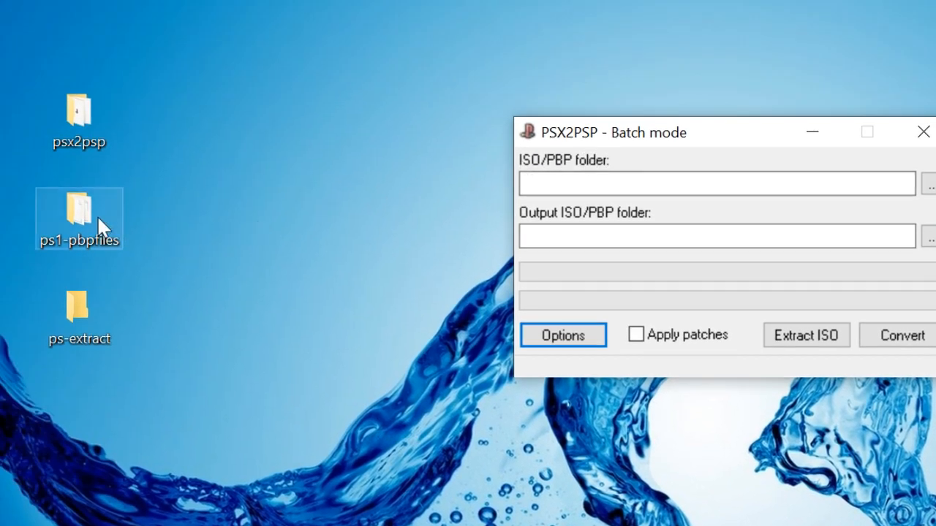
Step: Set the ISO/PBP input folder to C:\Users\Tim Wilson\Desktop\ps1-pbpfiles
double_click(78, 209)
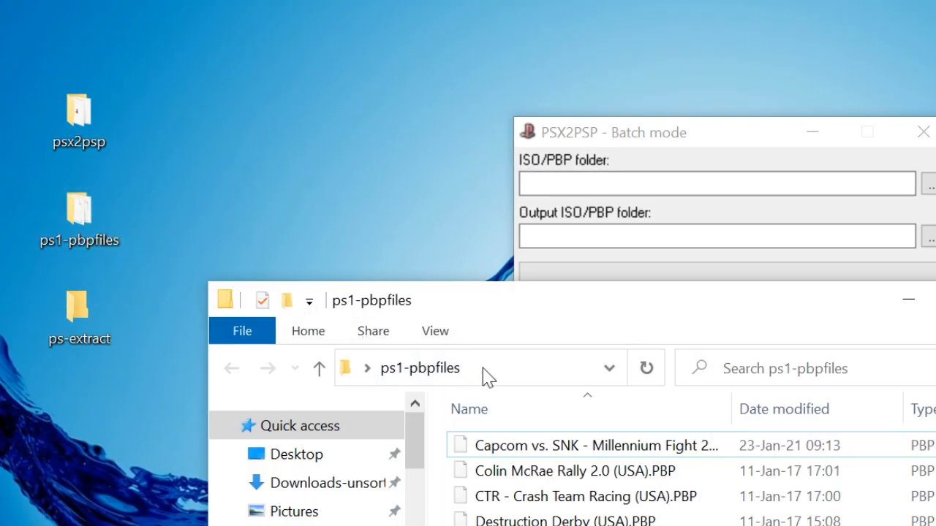
right_click(475, 370)
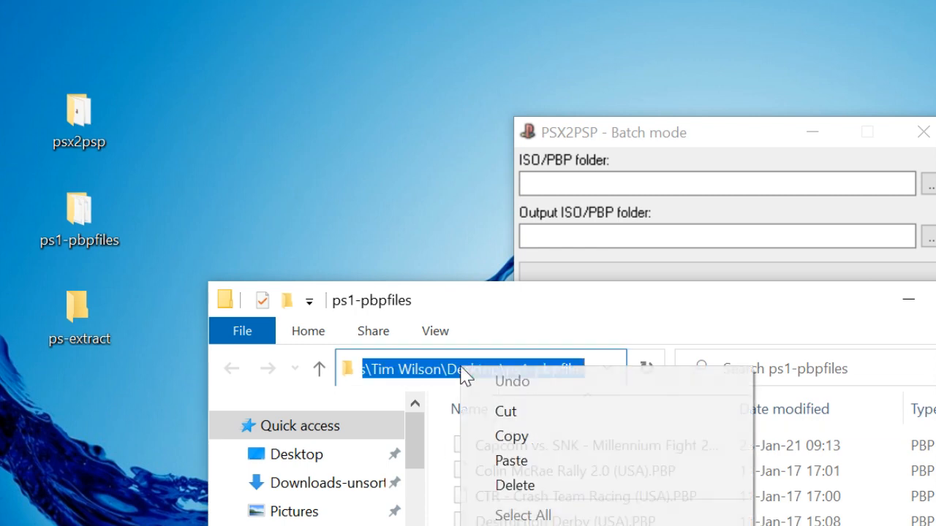
click(511, 435)
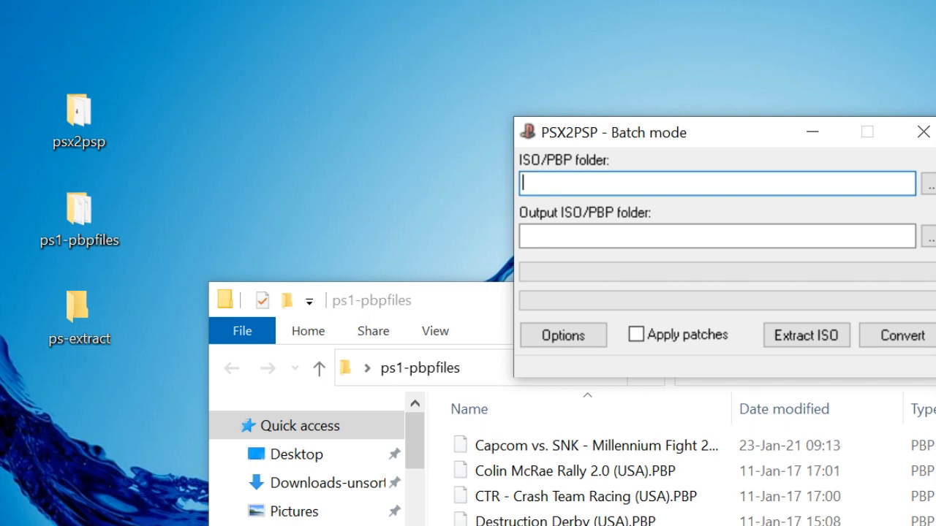
text(C:\Users\Tim Wilson\Desktop\ps1-pbpfiles)
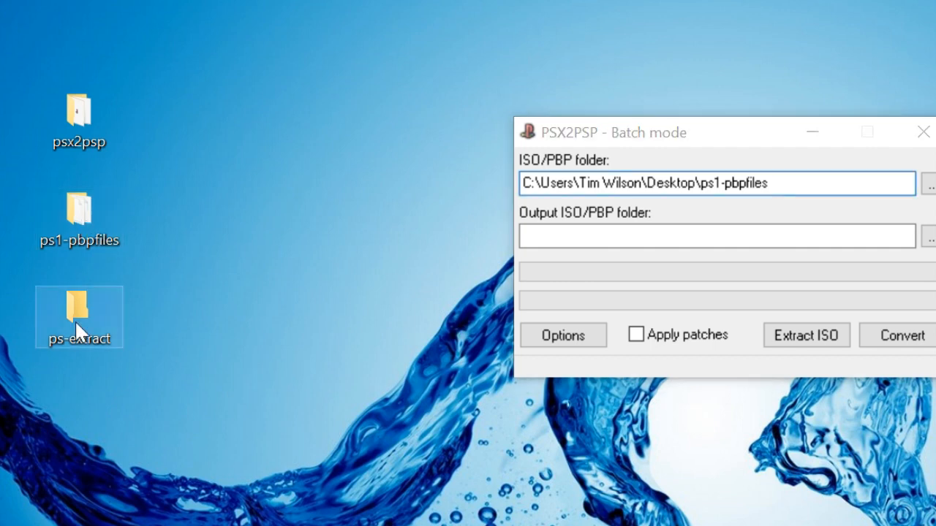
Step: Set the output folder to C:\Users\Tim Wilson\Desktop\ps-extract
double_click(78, 314)
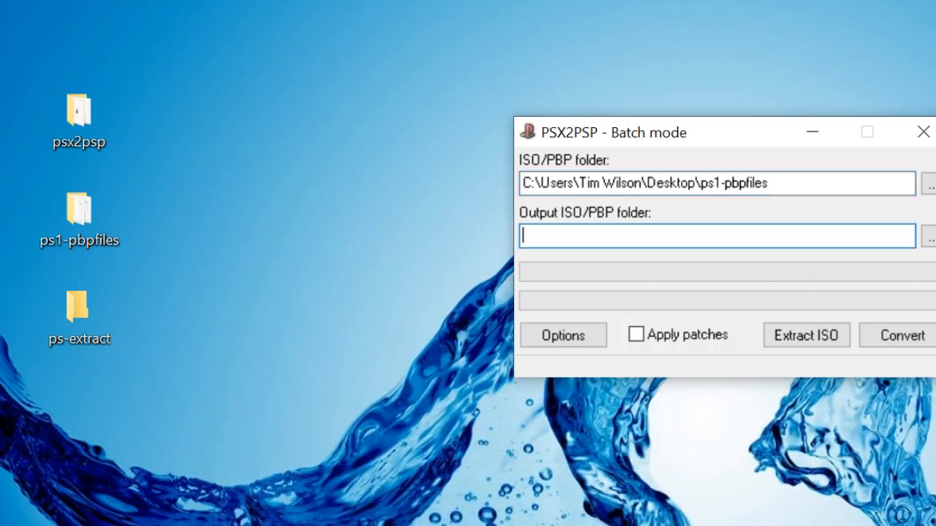
text(C:\Users\Tim Wilson\Desktop\ps-extract)
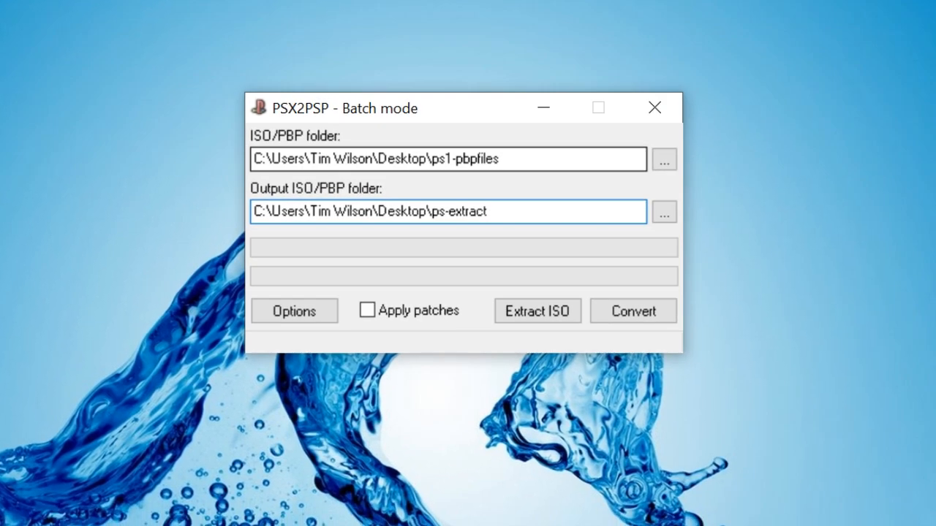
click(490, 211)
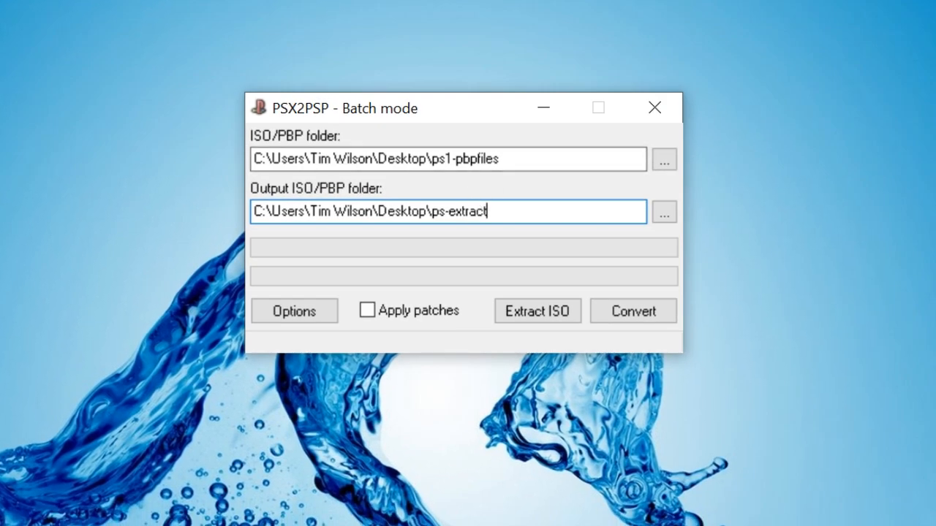
Step: Run Extract ISO on all PBP games, dismiss the Grand Theft Auto bin error, and close Batch mode
click(537, 311)
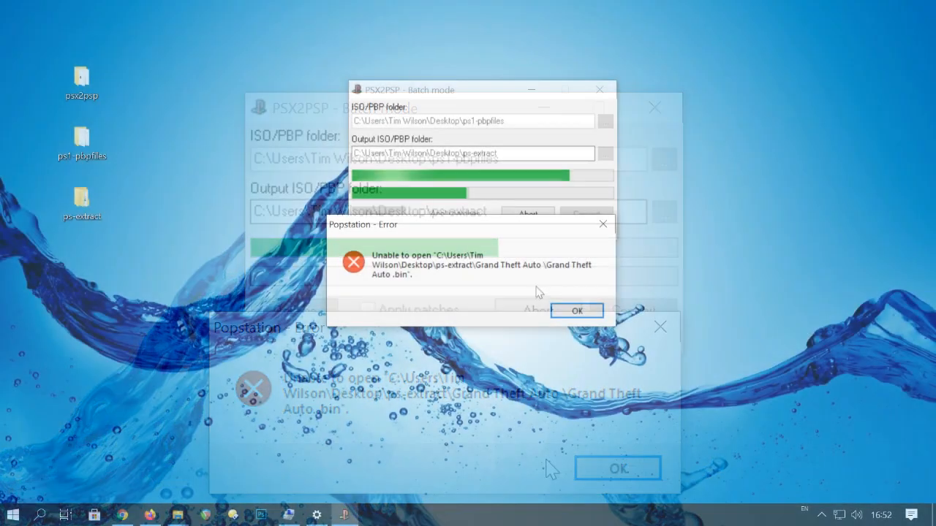
click(576, 311)
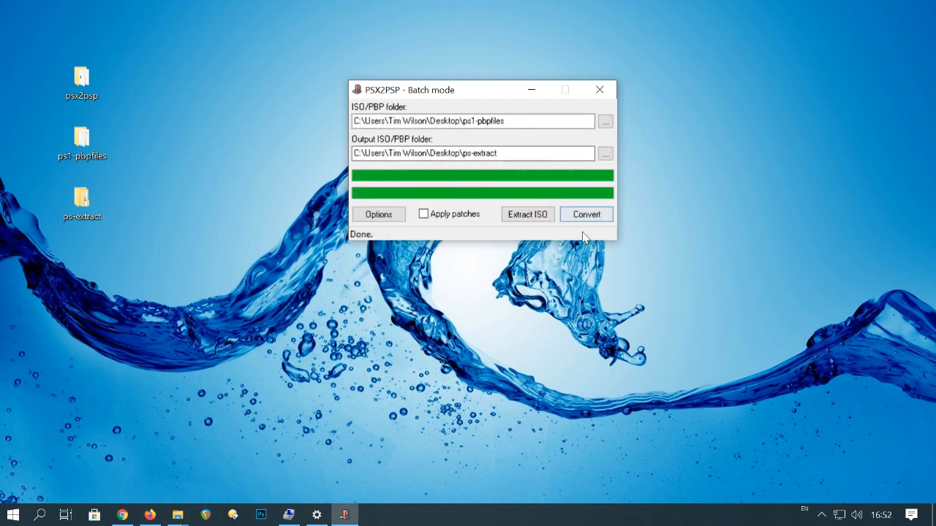
click(599, 90)
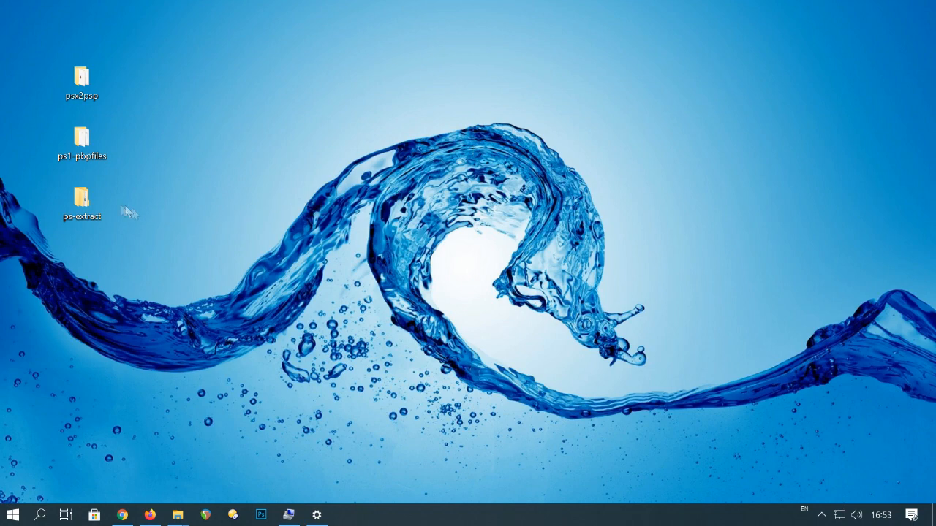
Step: Inspect ps-extract and delete the failed Grand Theft Auto folder
double_click(82, 201)
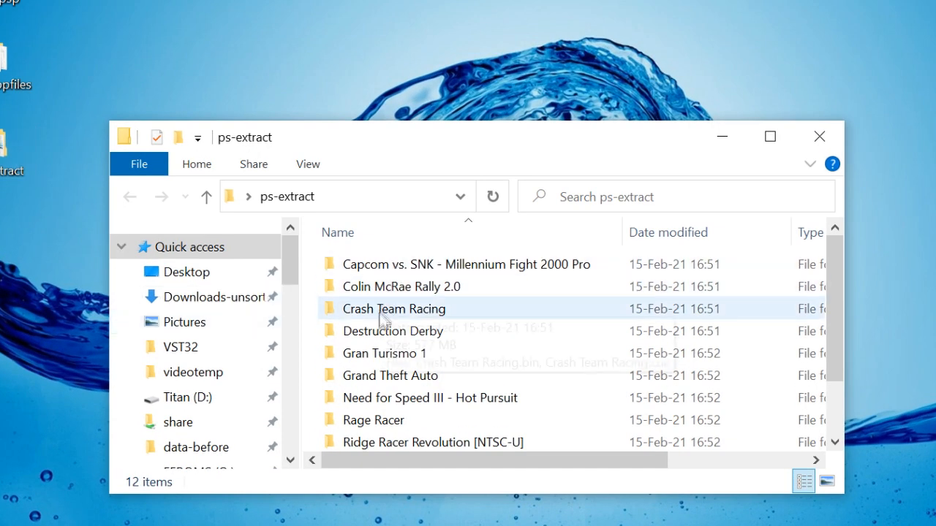
scroll(down, 3)
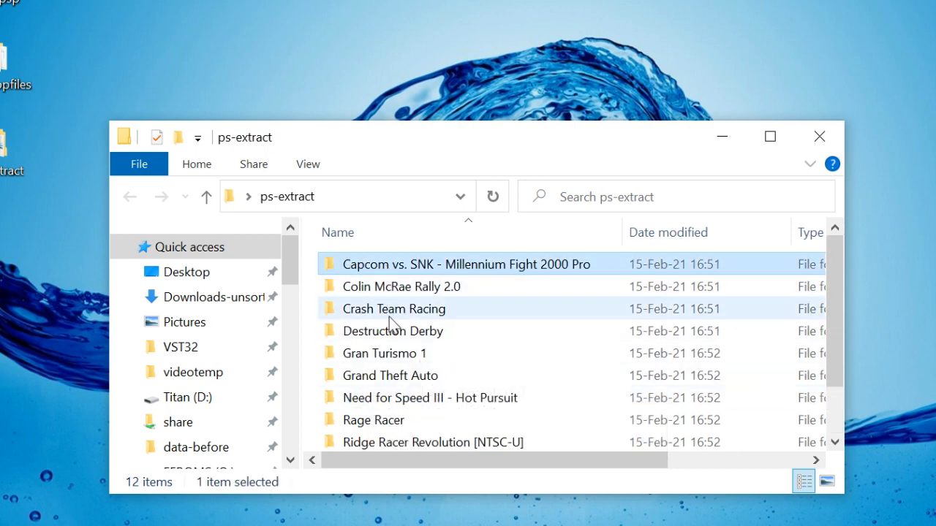
double_click(466, 264)
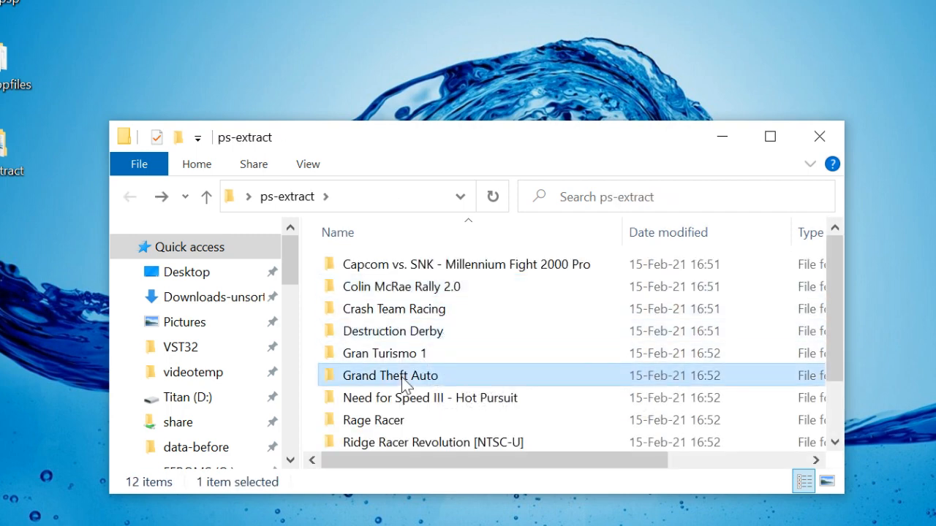
right_click(403, 379)
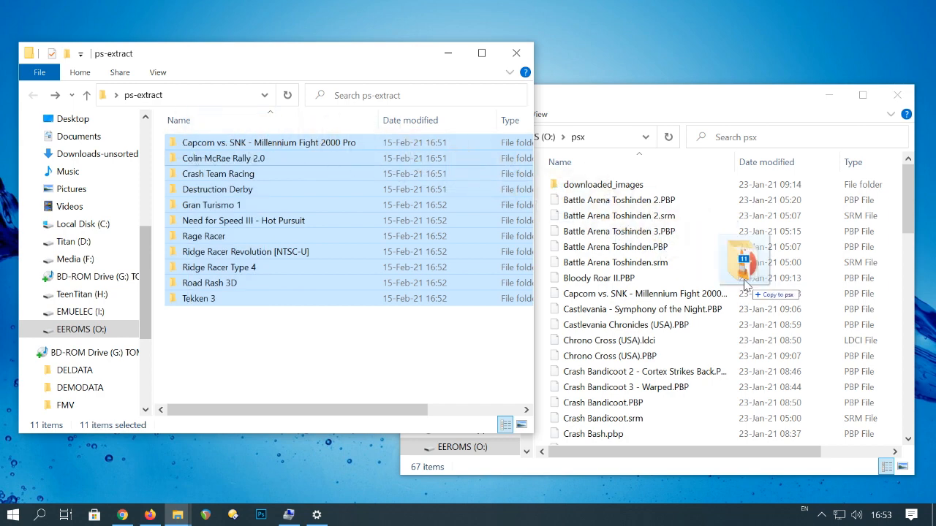
Step: Copy the remaining eleven game folders into O:\psx on EEROMS
click(743, 264)
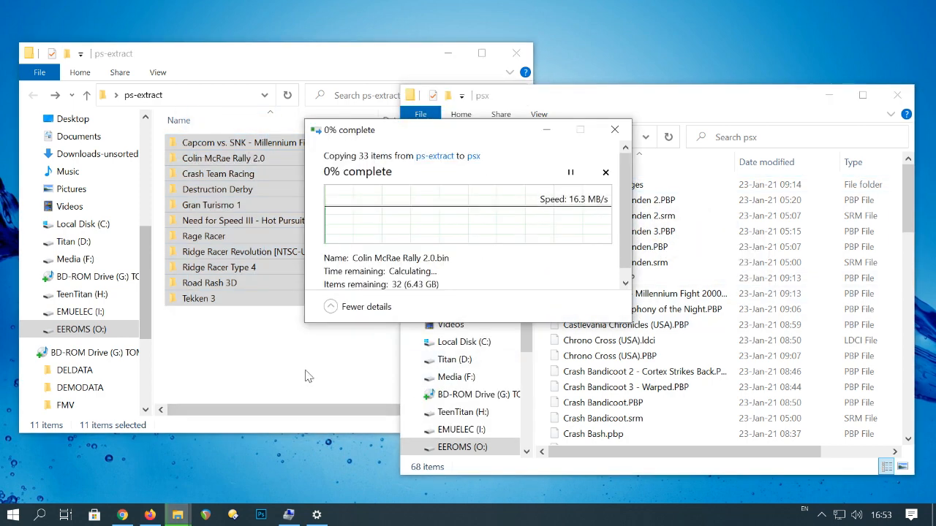